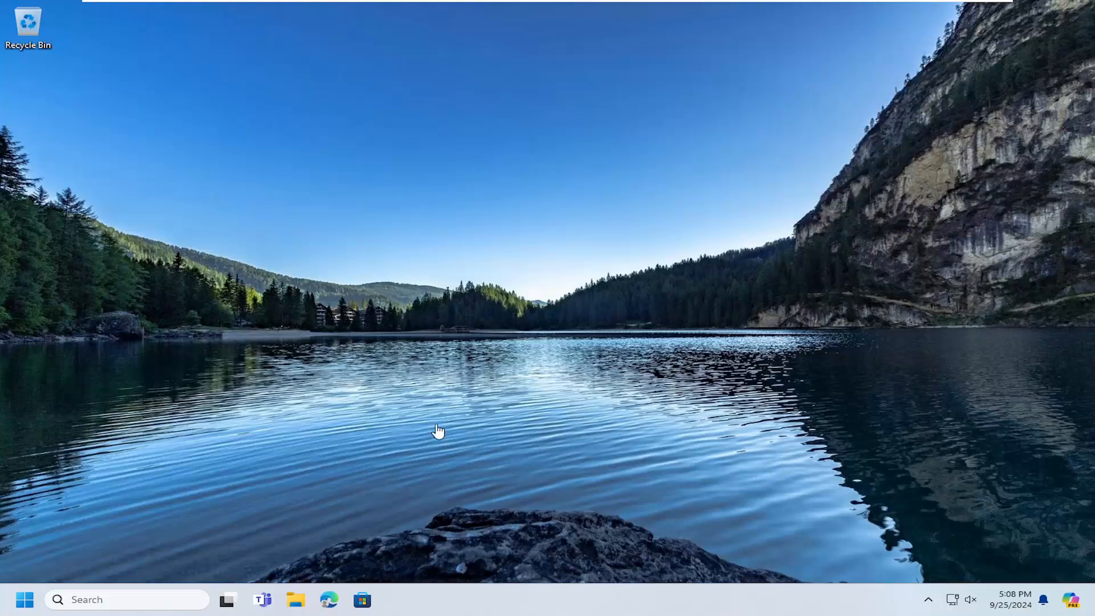
Step: Find 'regedit' in Start and run Registry Editor as administrator
type("reg")
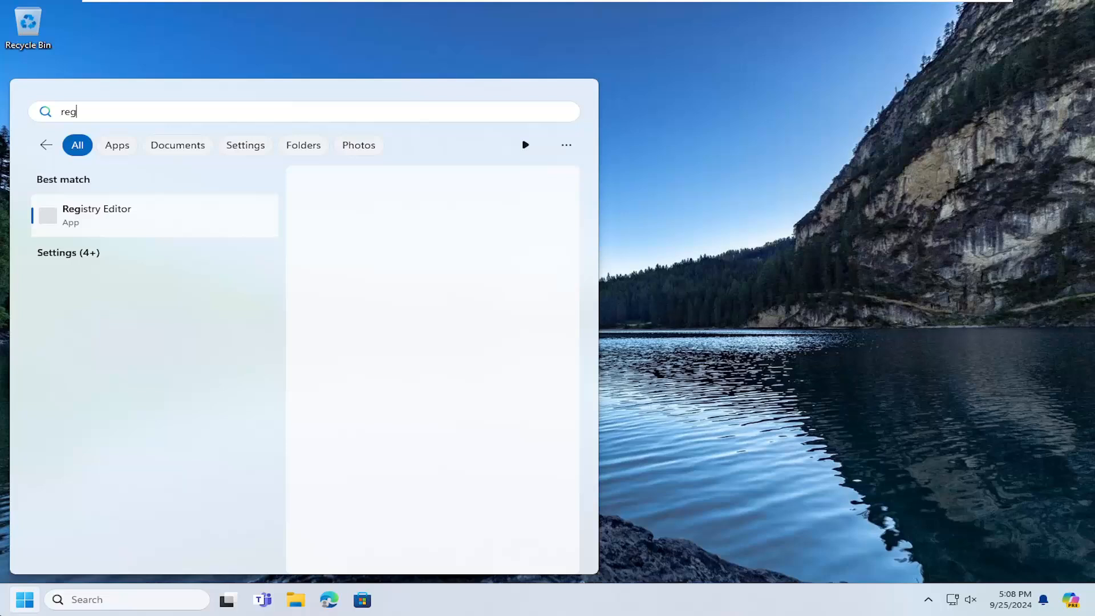
type("edit")
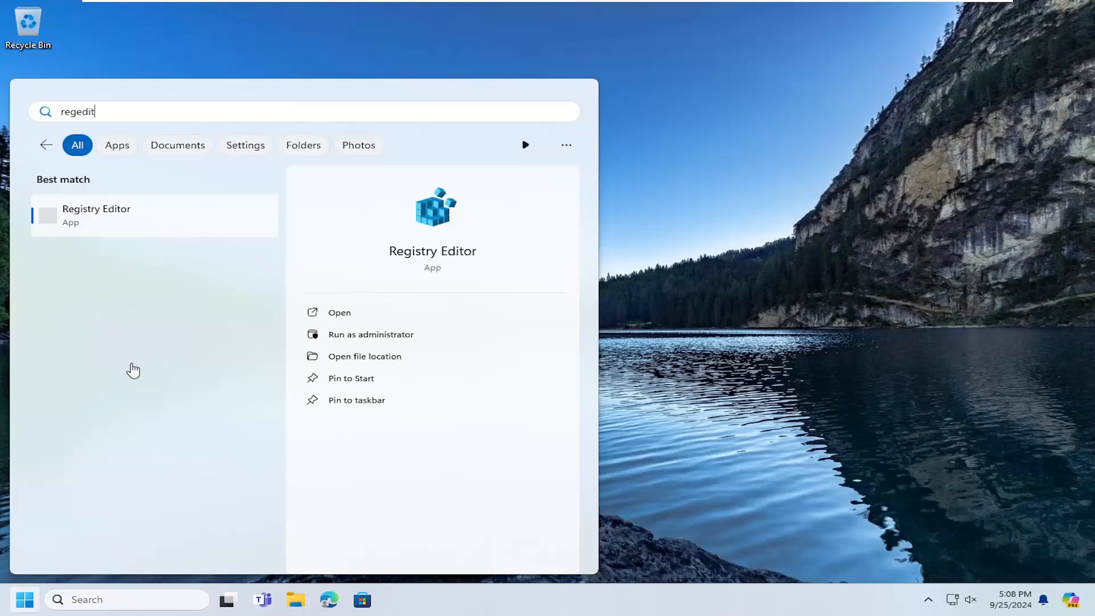
right_click(96, 215)
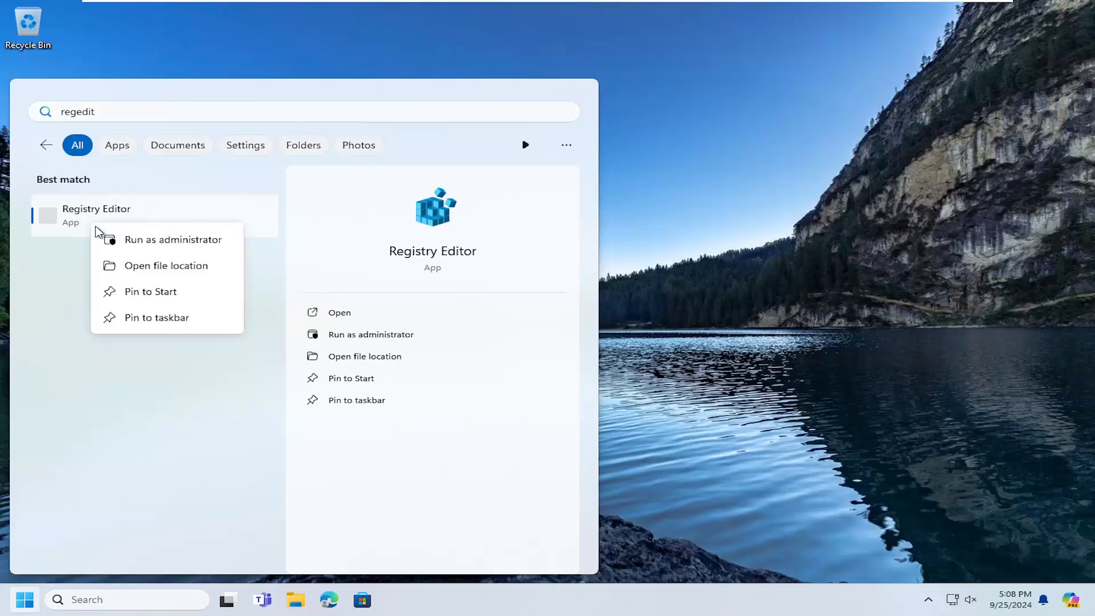
left_click(171, 238)
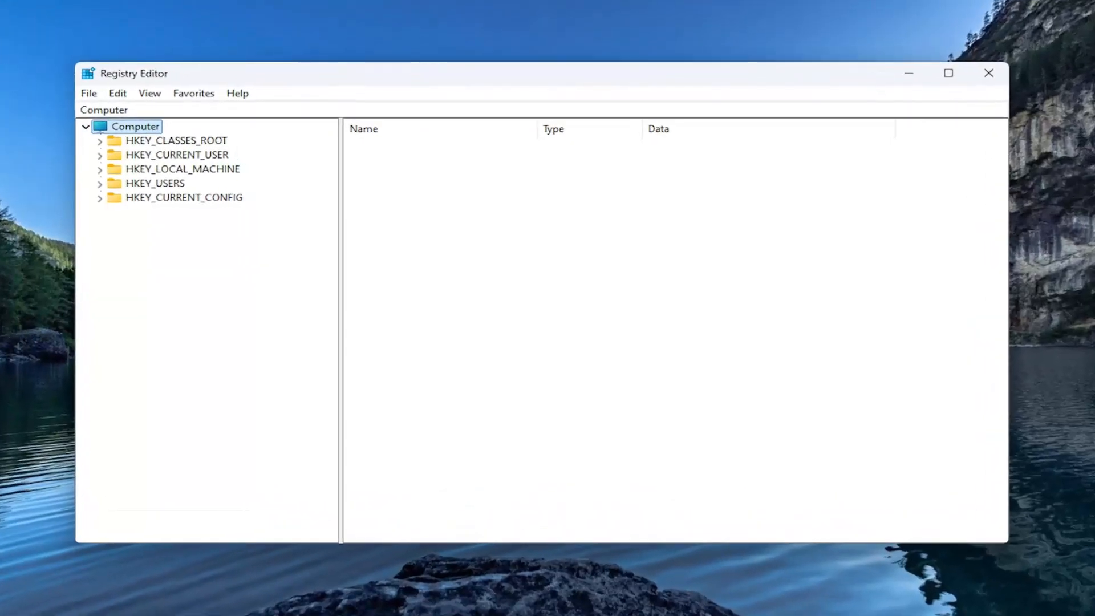
mouse_move(5, 275)
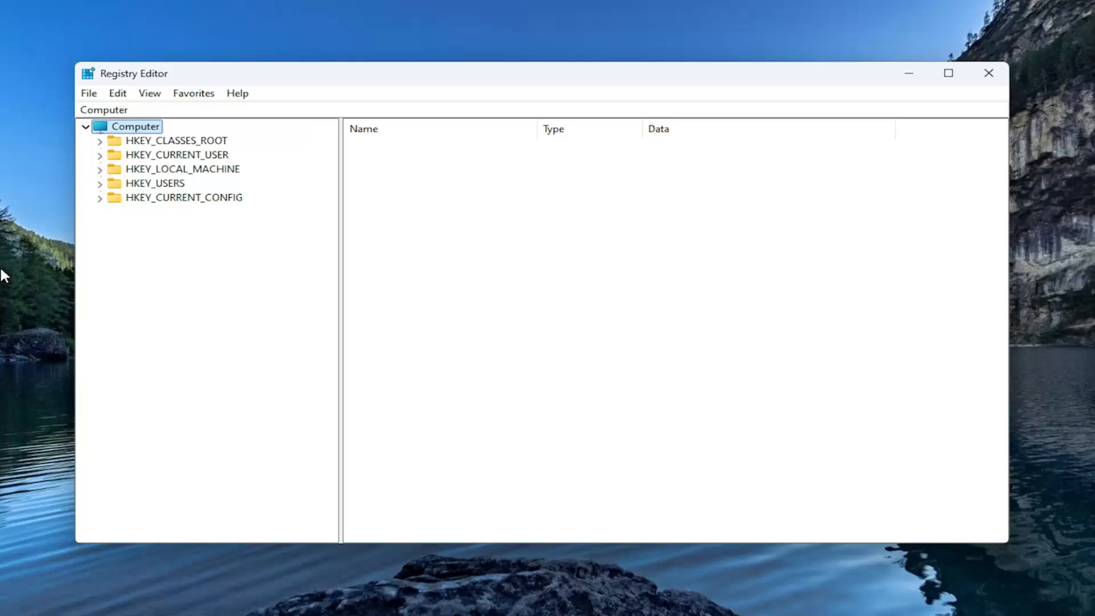
left_click(87, 93)
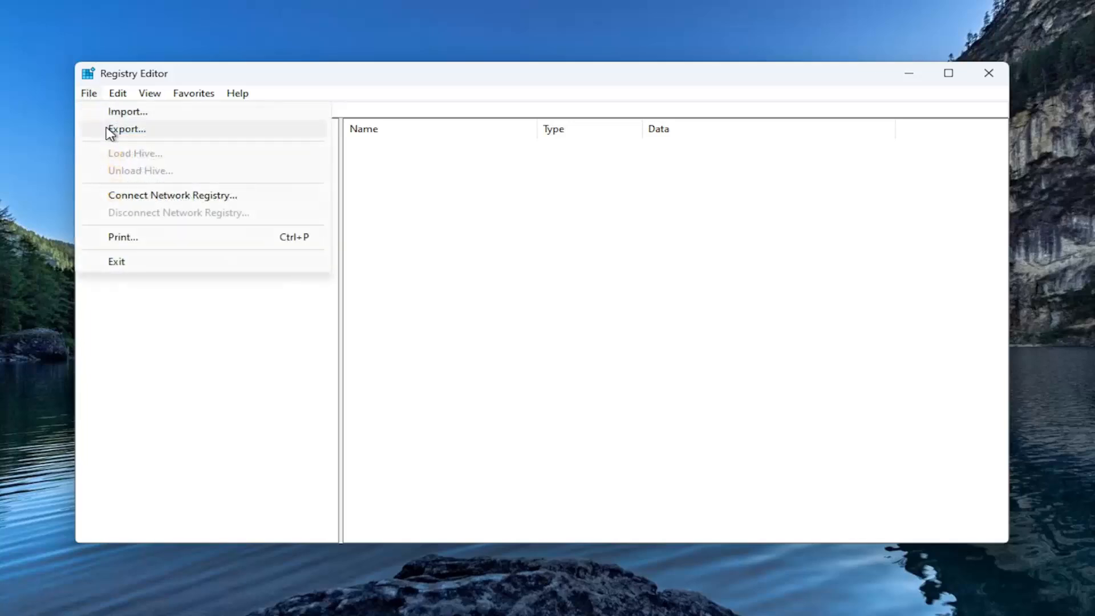
left_click(125, 128)
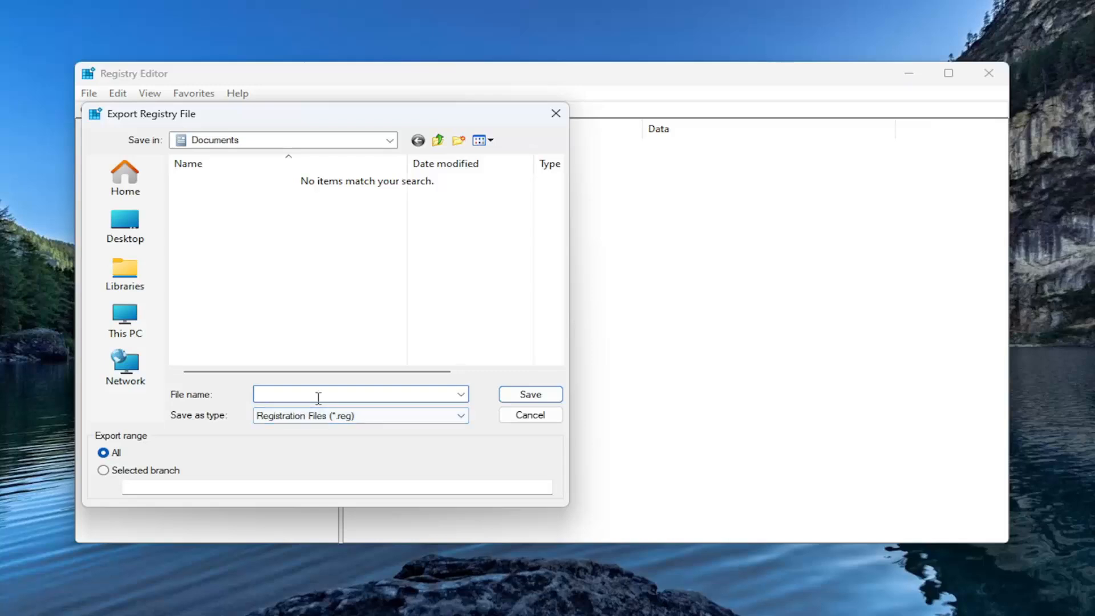
mouse_move(118, 443)
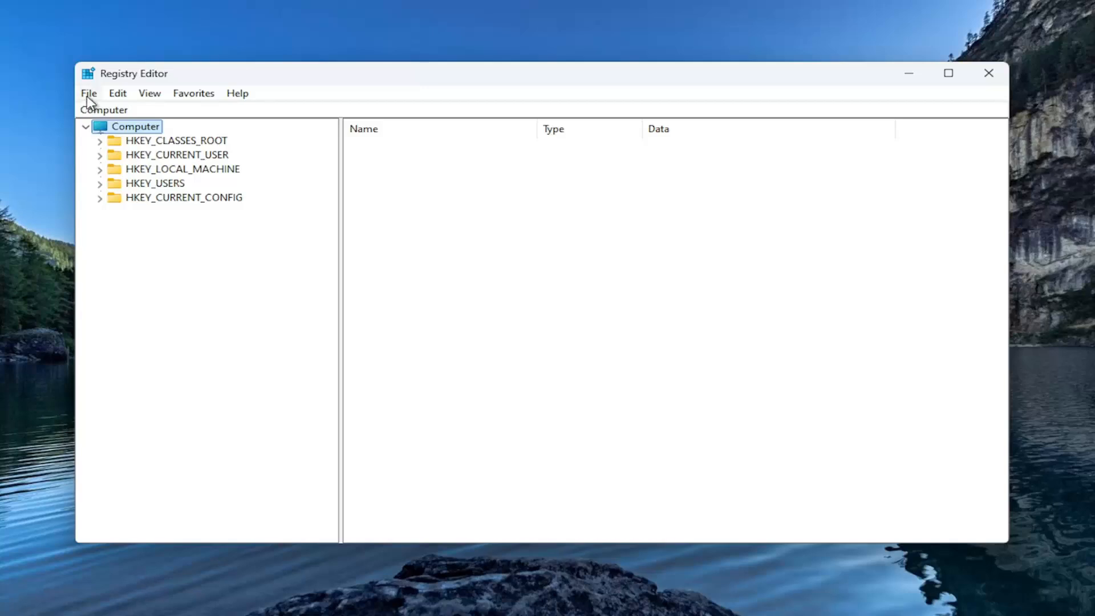
left_click(88, 93)
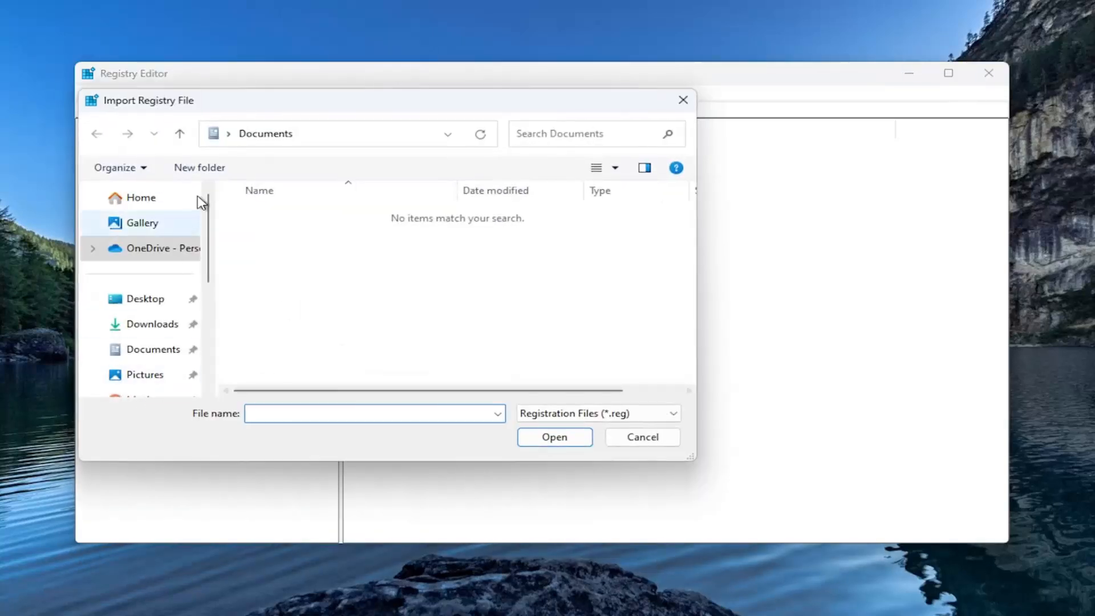
mouse_move(330, 349)
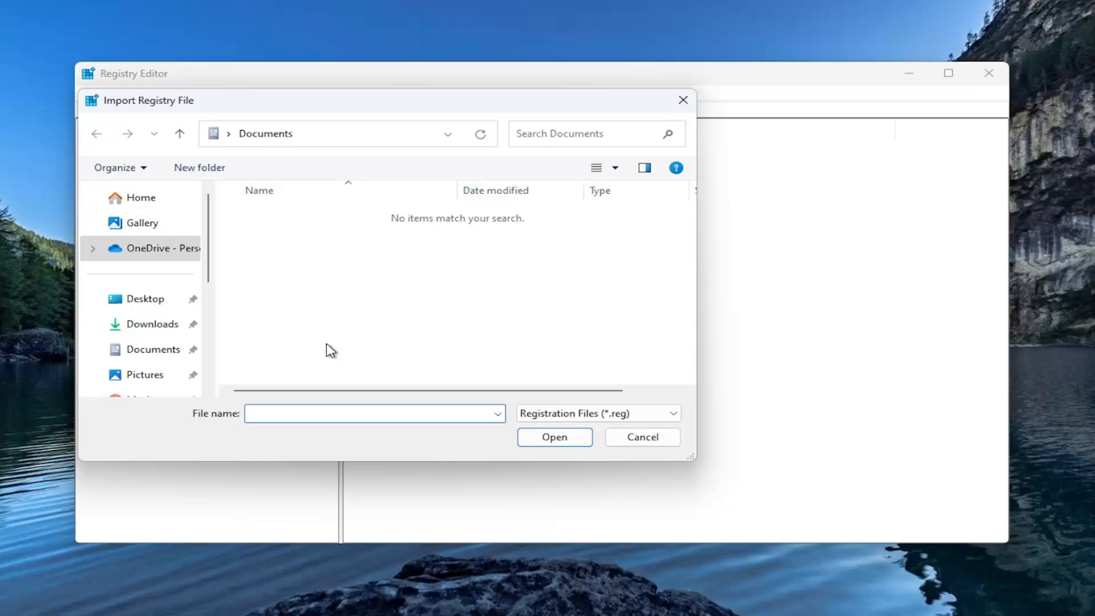
mouse_move(641, 436)
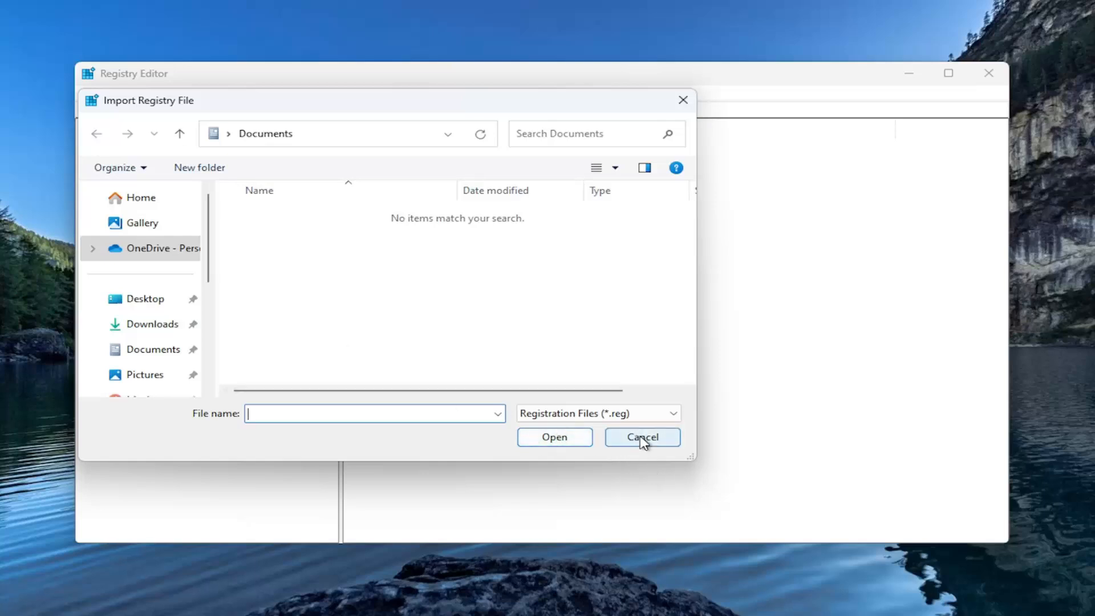
left_click(641, 436)
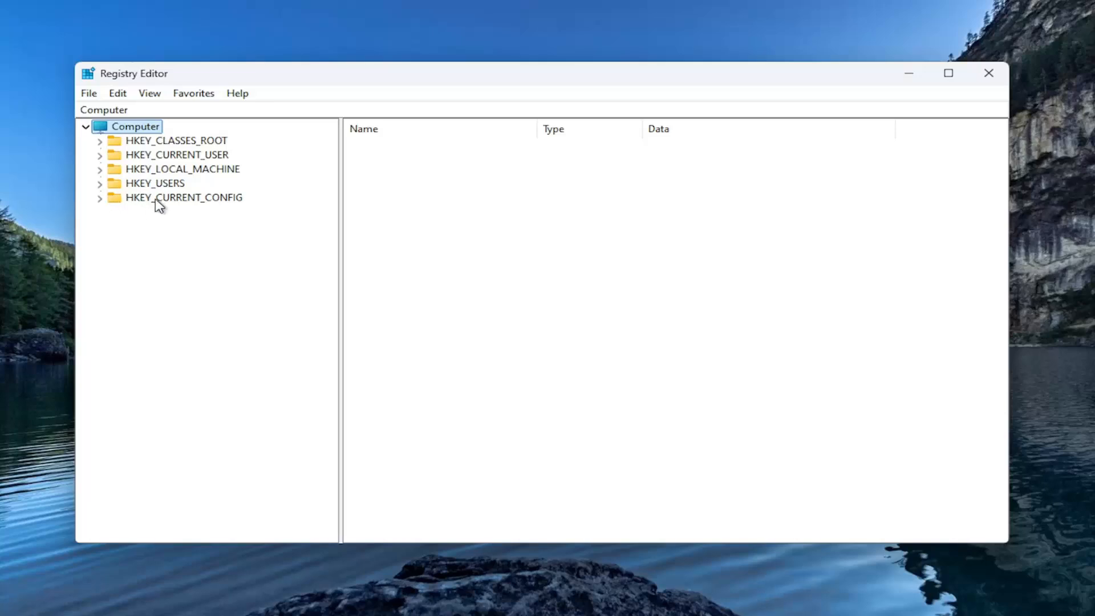
mouse_move(162, 173)
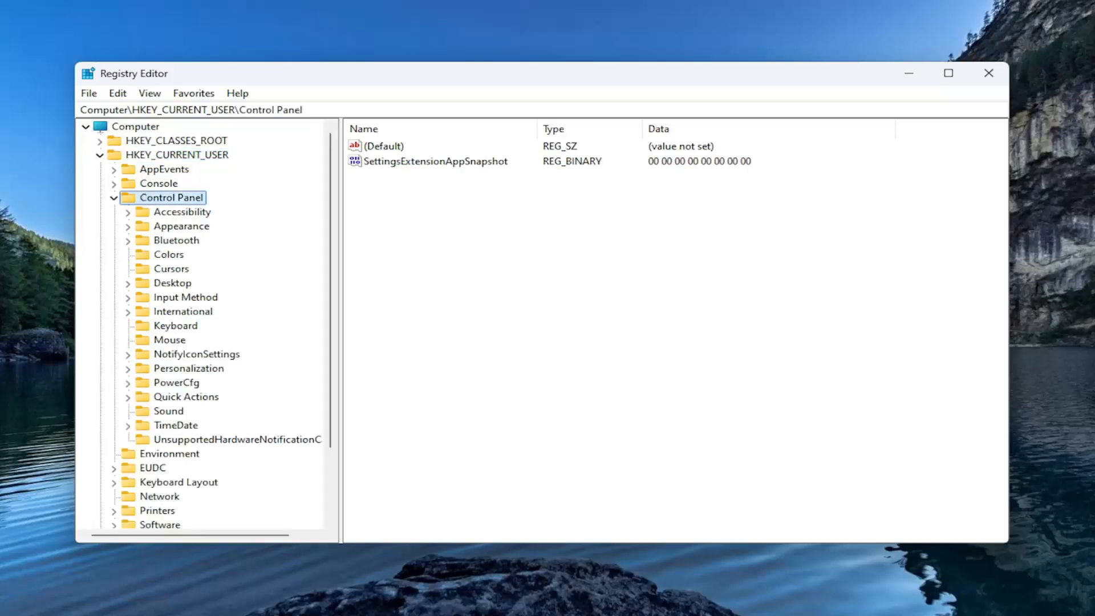
Step: Select the HKEY_CURRENT_USER\Control Panel\Desktop key to list values like CaretTimeout
left_click(171, 283)
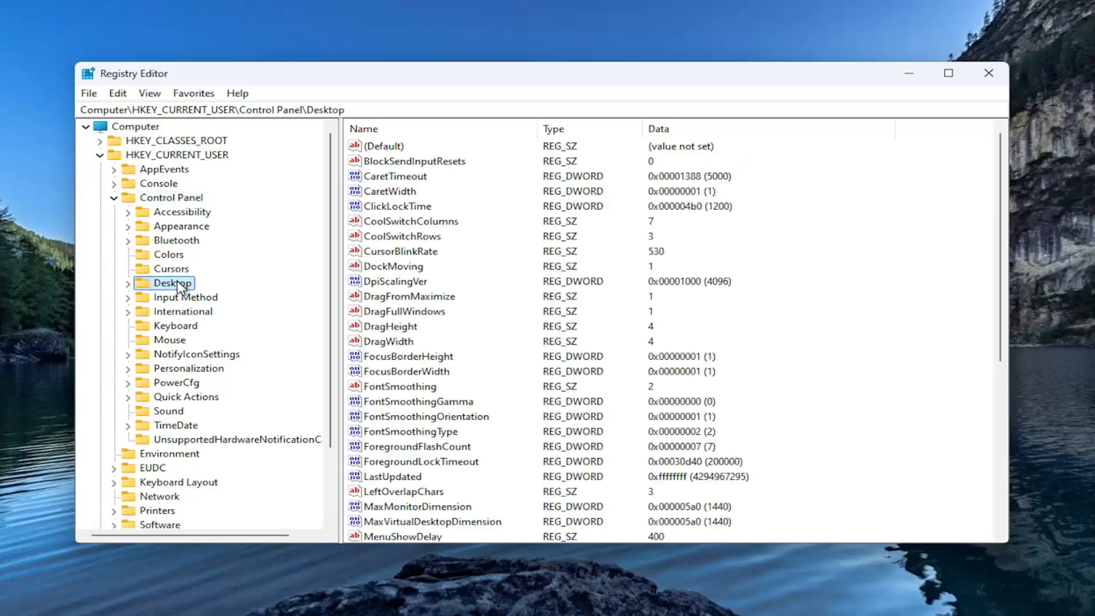
left_click(172, 283)
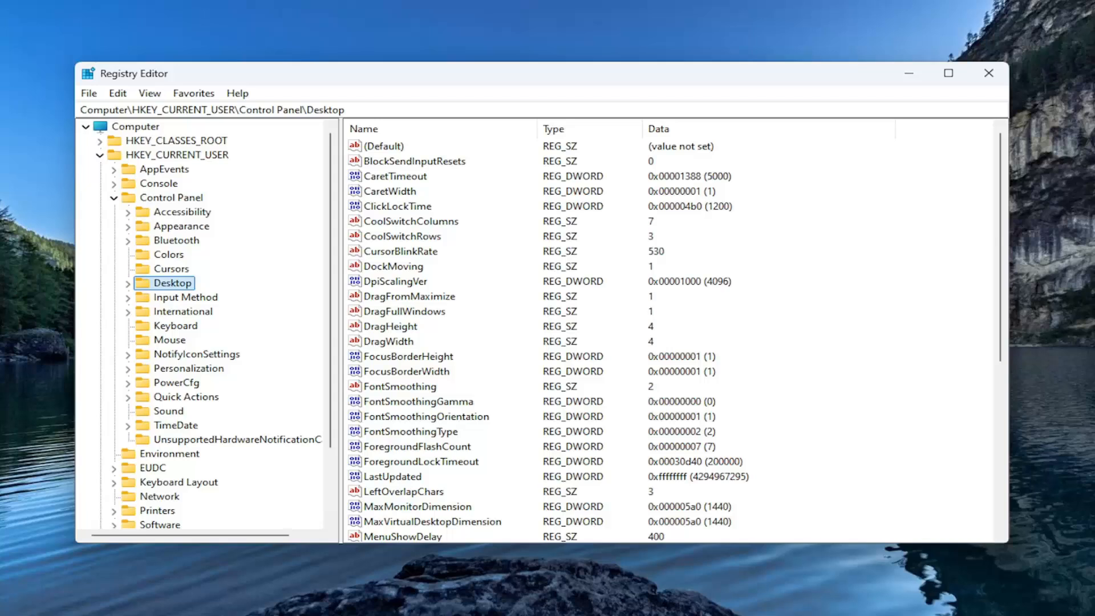
mouse_move(412, 466)
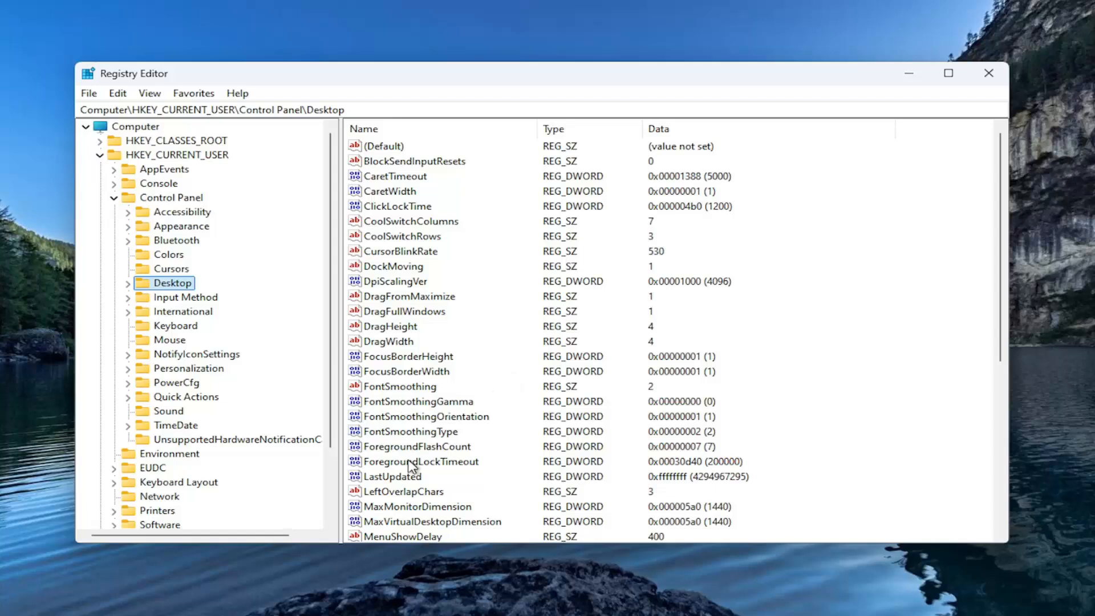
Step: Save ForegroundLockTimeout as hexadecimal 30d40, then collapse HKEY_CURRENT_USER to the root hives
double_click(421, 460)
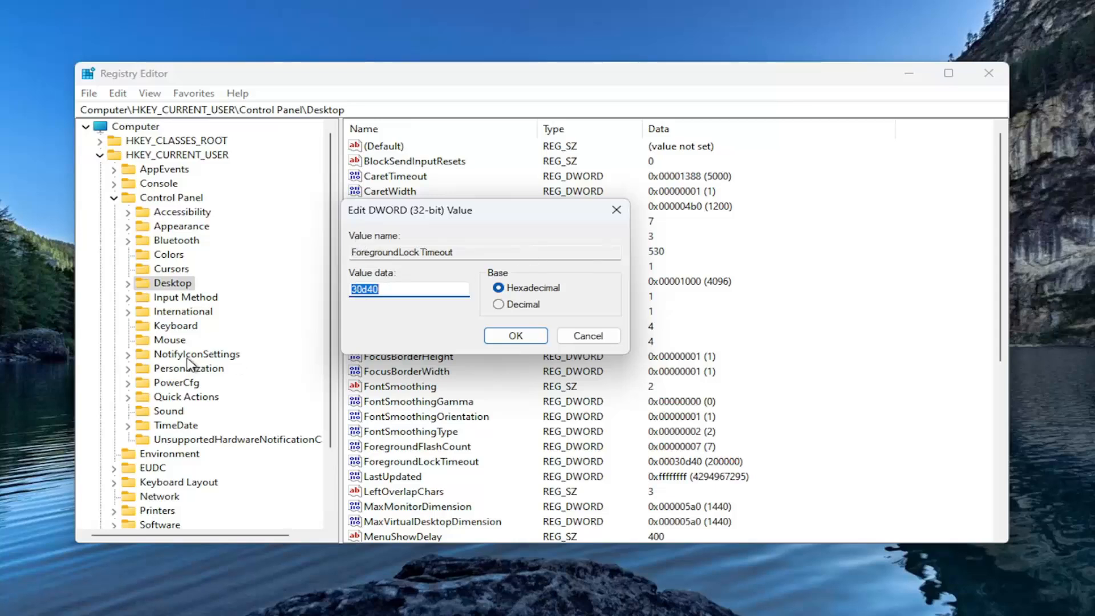
left_click(408, 289)
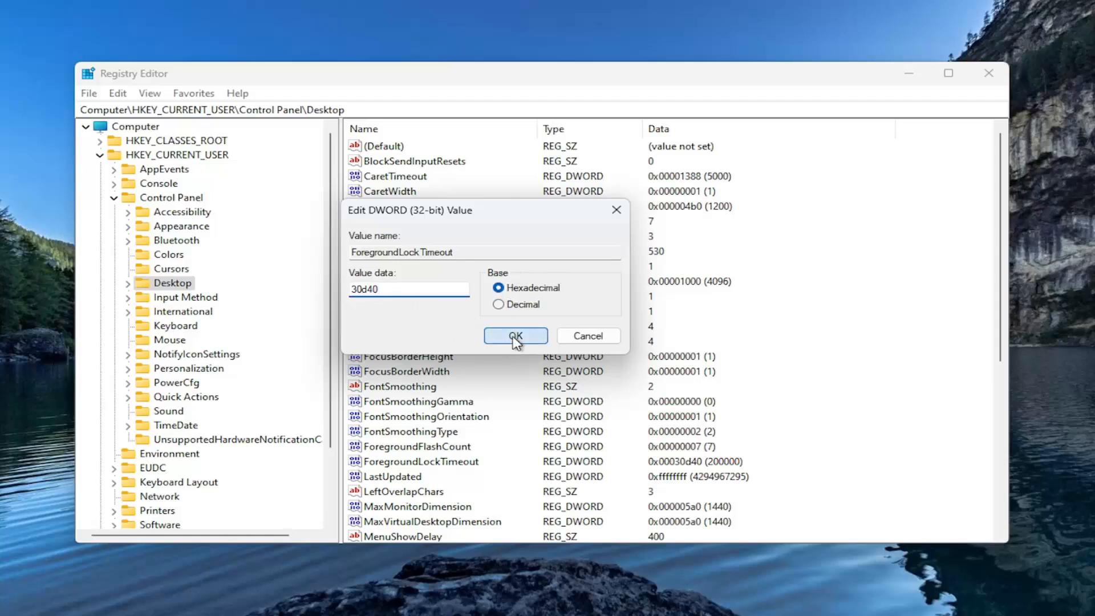
left_click(514, 336)
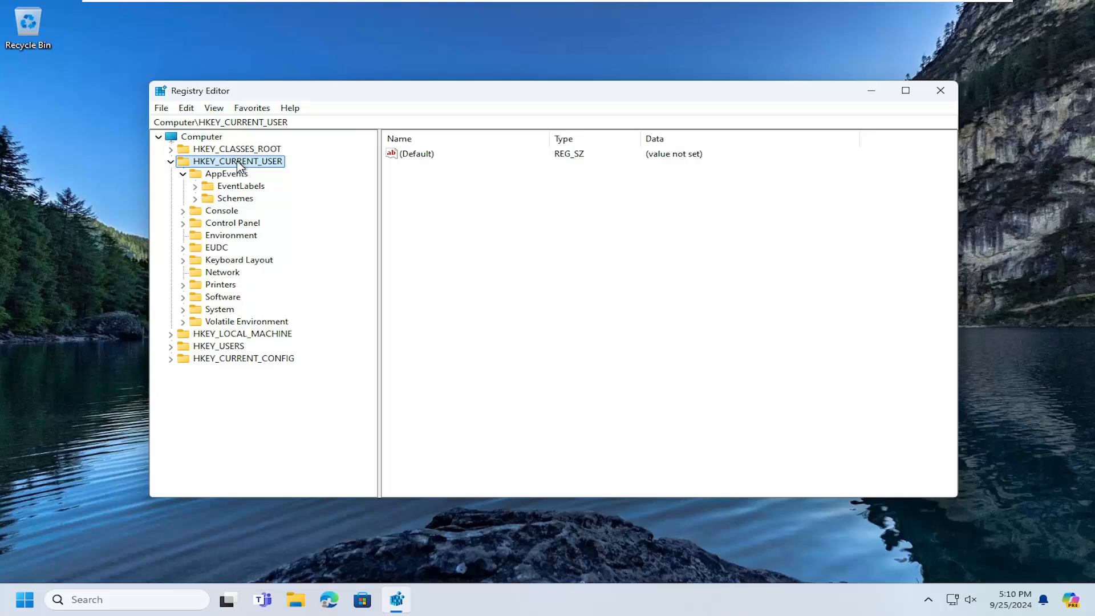
left_click(170, 161)
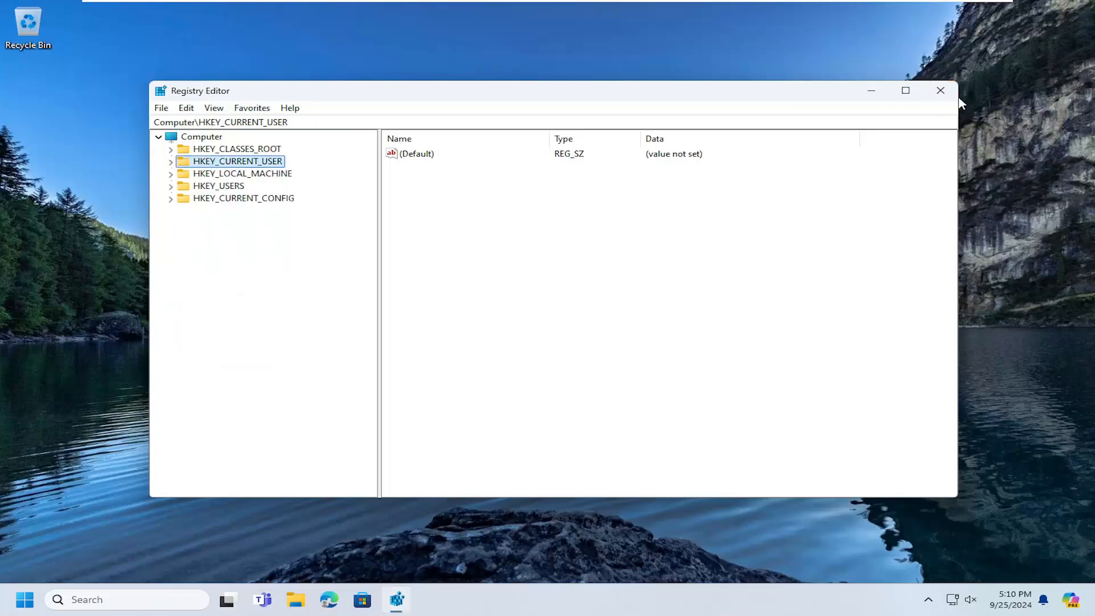
Step: Switch the Game Mode toggle Off in Settings and close the Settings window
left_click(25, 599)
type("game mode")
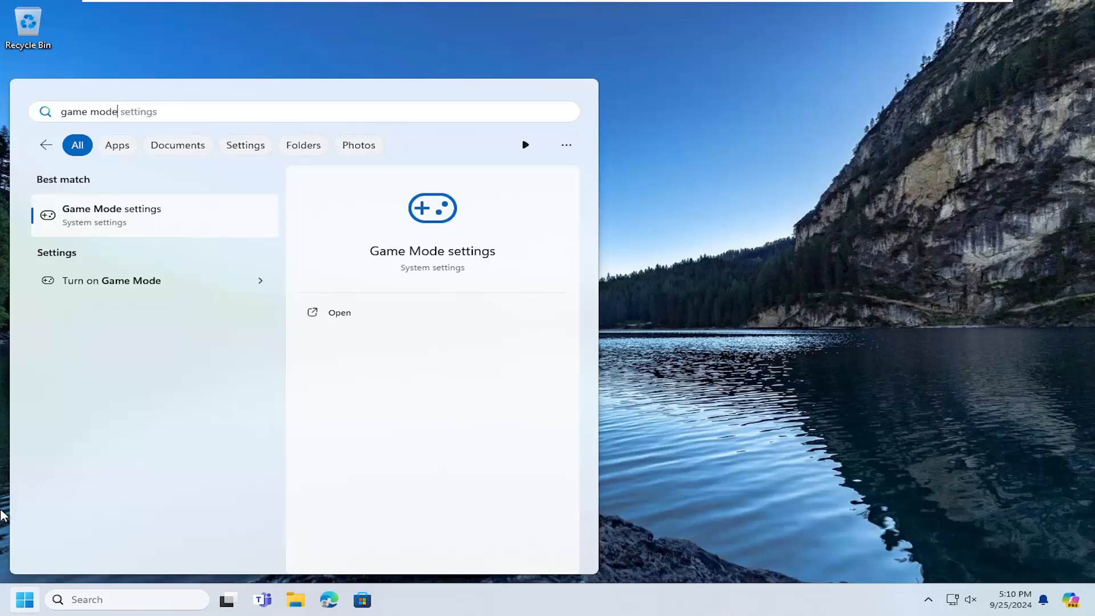
left_click(339, 312)
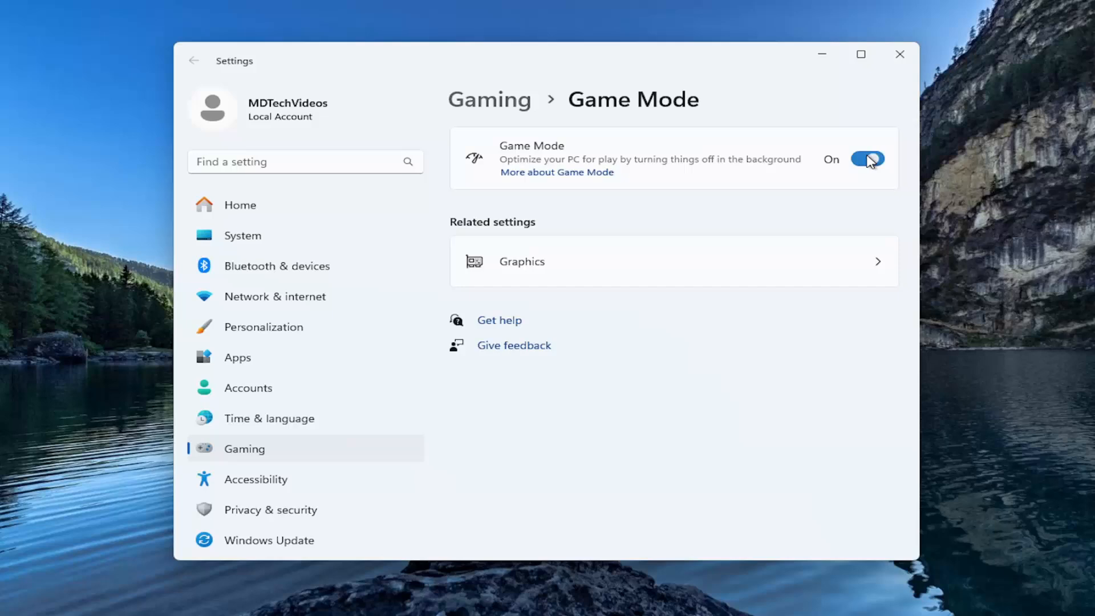
left_click(865, 158)
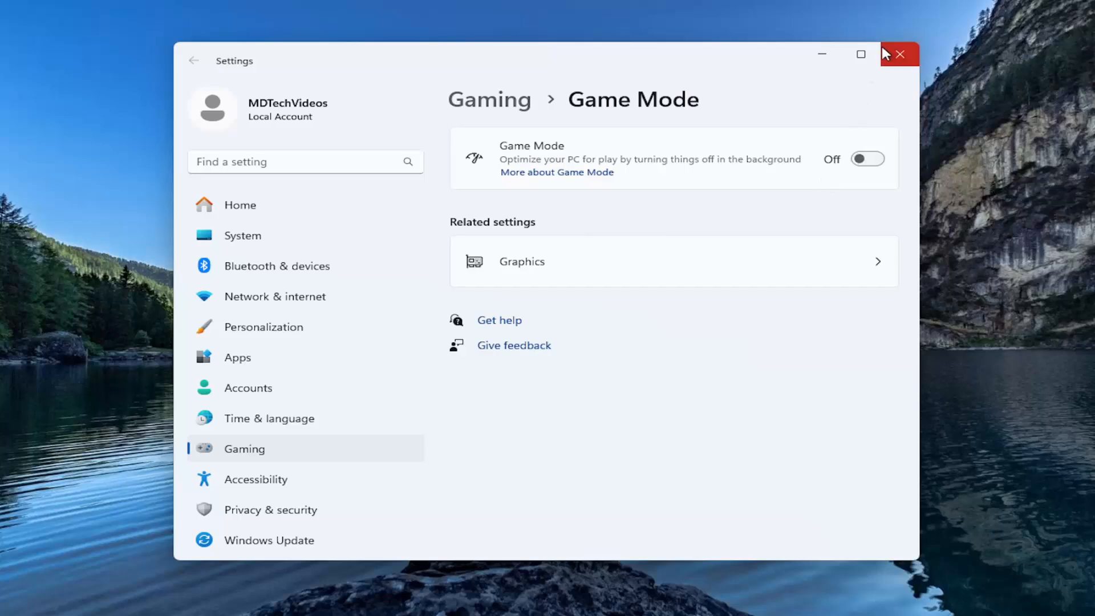
left_click(900, 55)
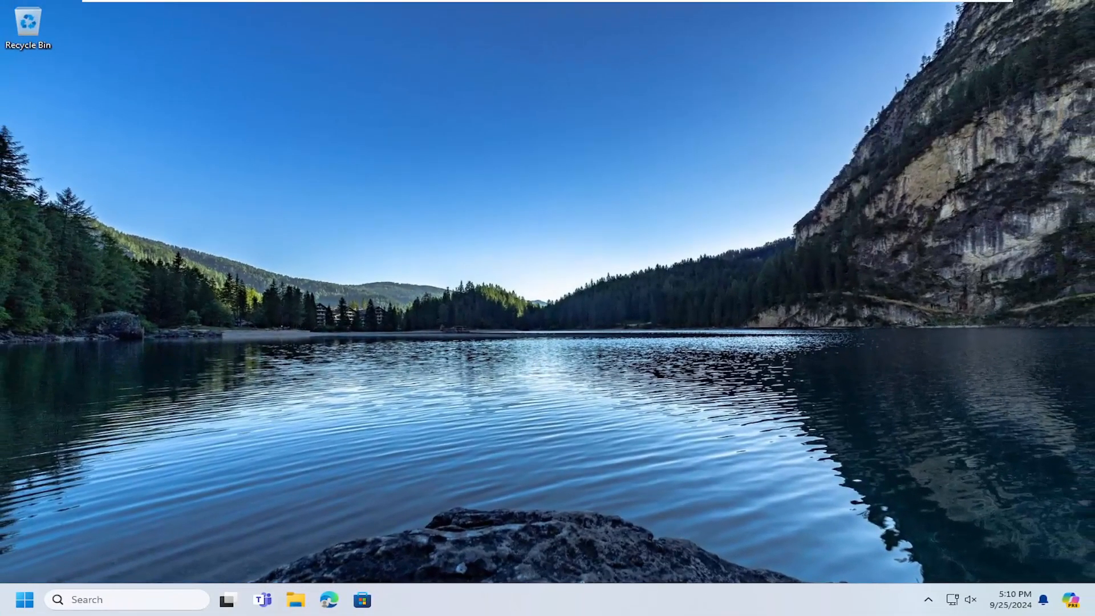
mouse_move(25, 600)
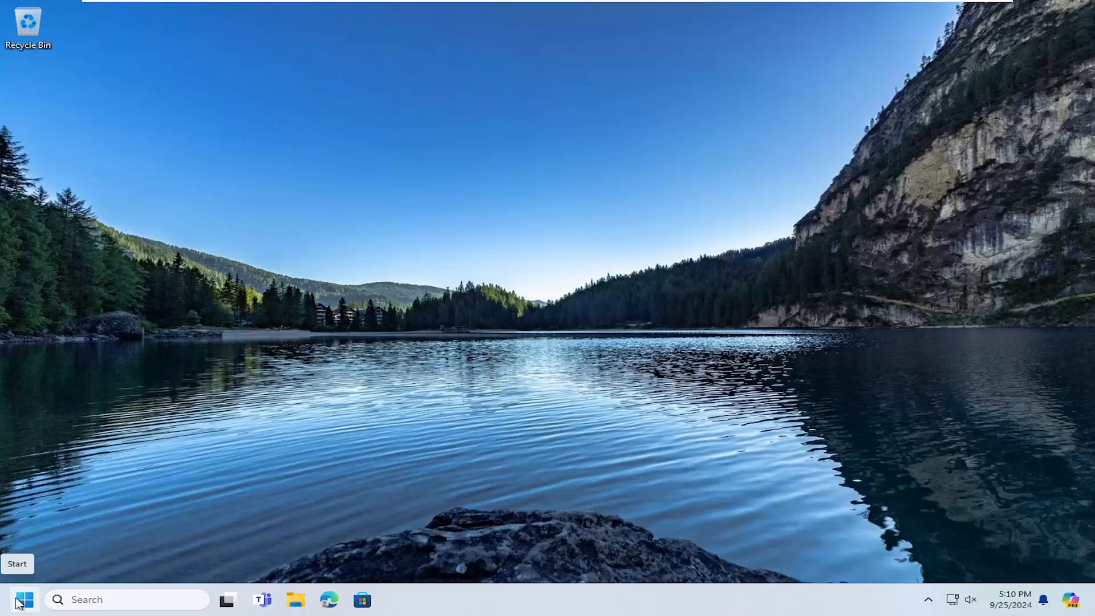
right_click(25, 599)
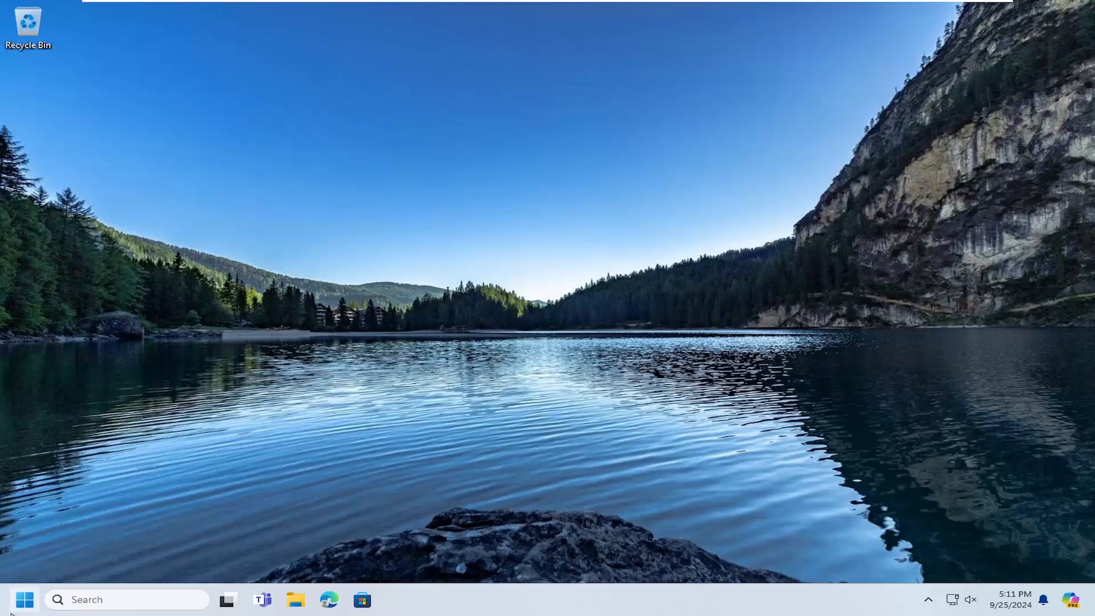
Step: Search cmd, run Command Prompt as administrator, and approve User Account Control
left_click(25, 599)
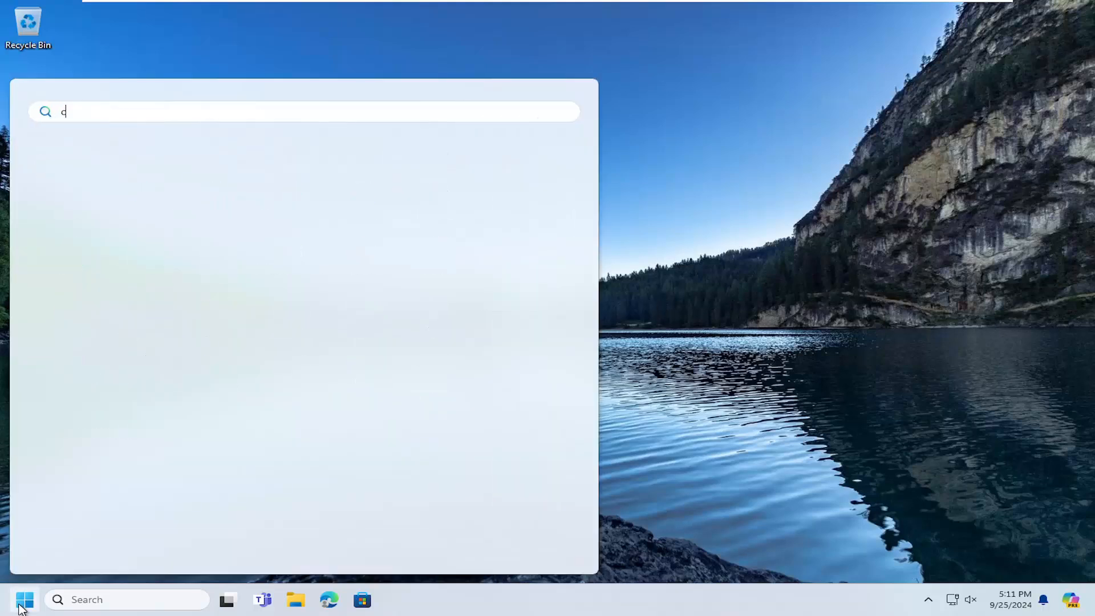
type("md")
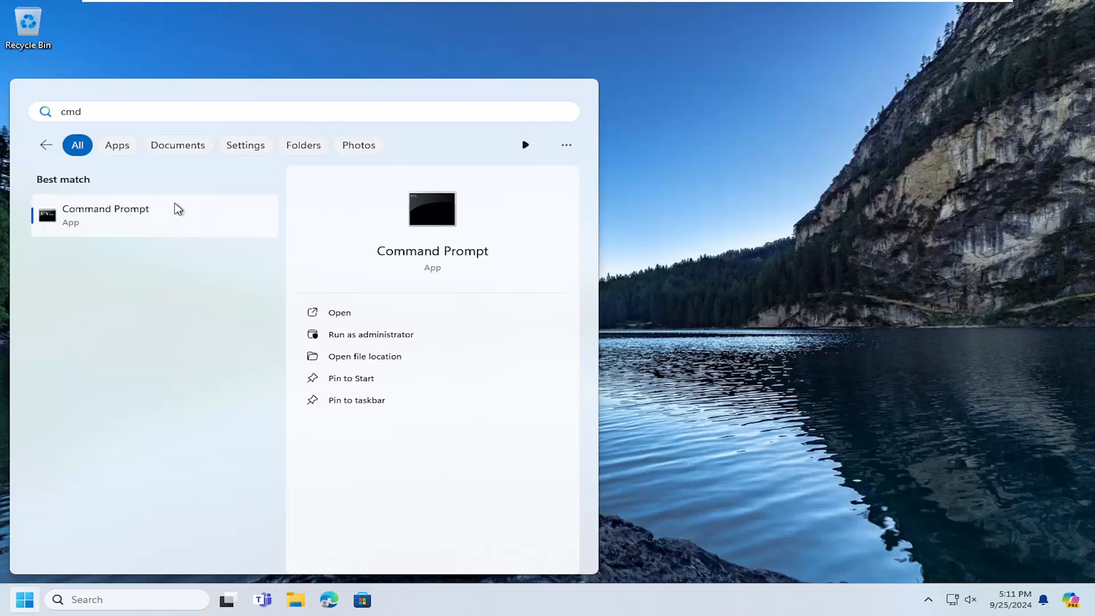
right_click(105, 213)
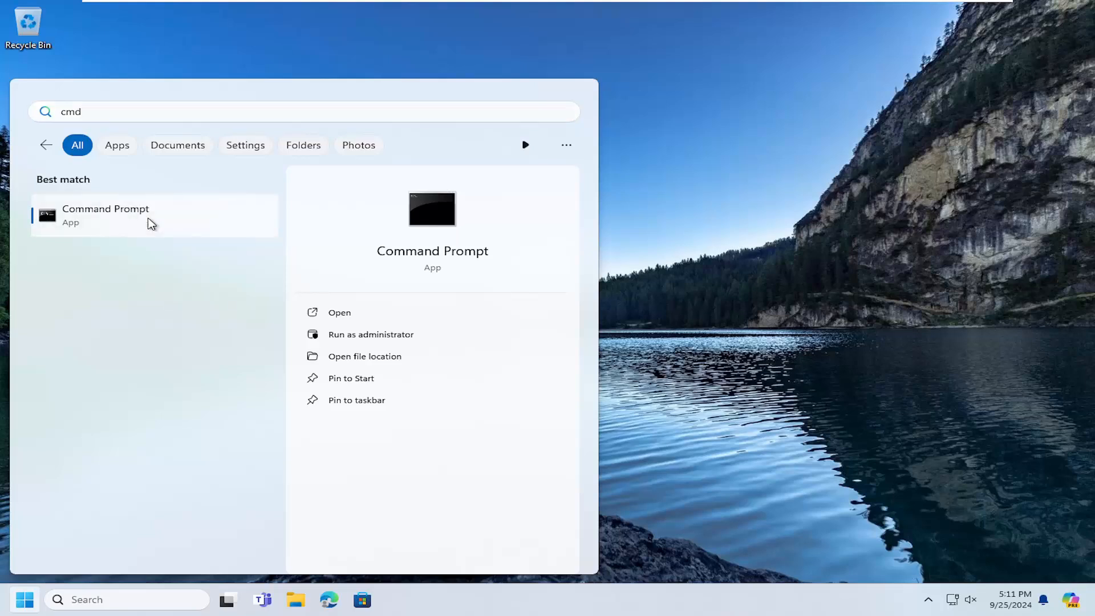
left_click(371, 334)
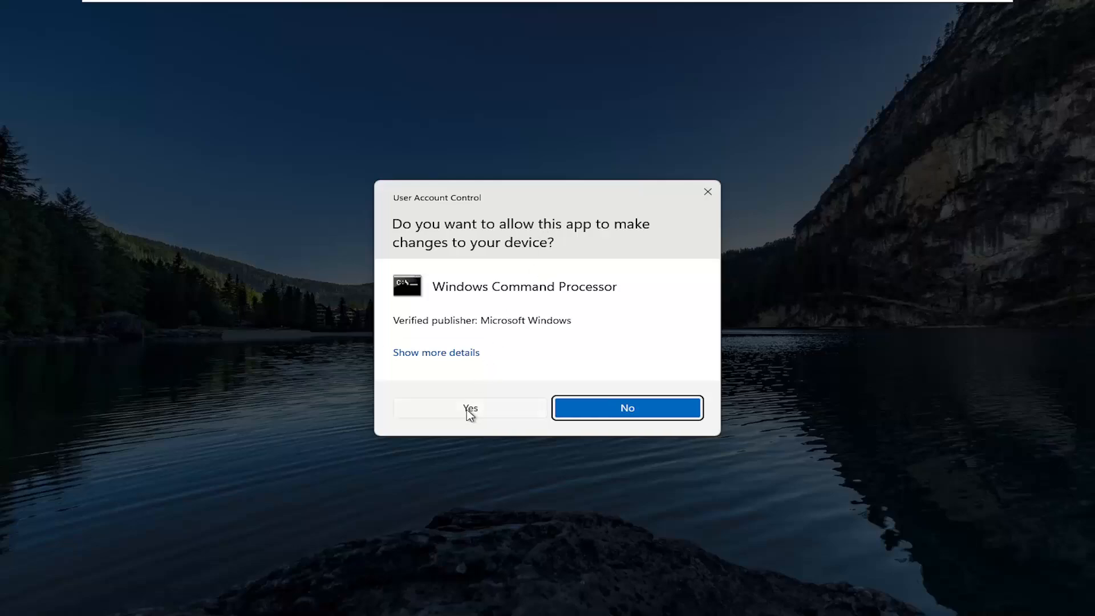
left_click(470, 408)
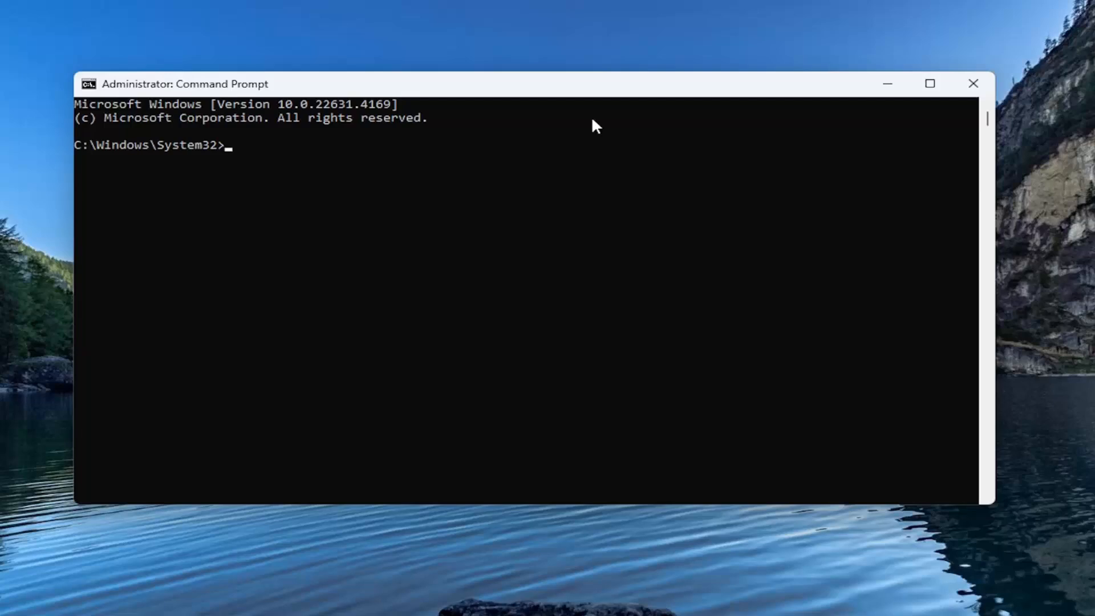
mouse_move(529, 143)
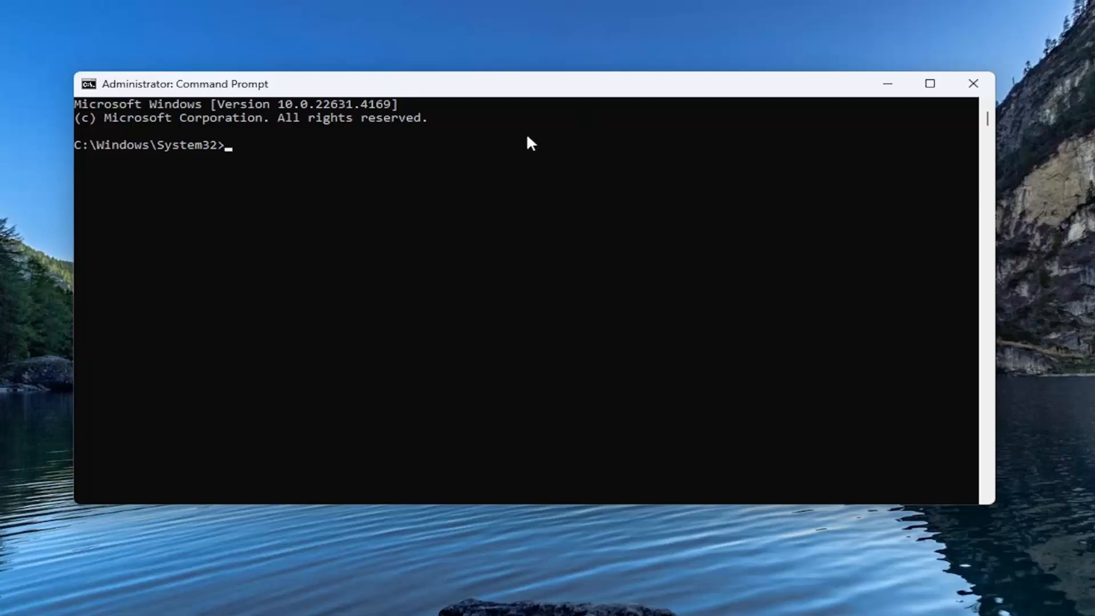
mouse_move(519, 88)
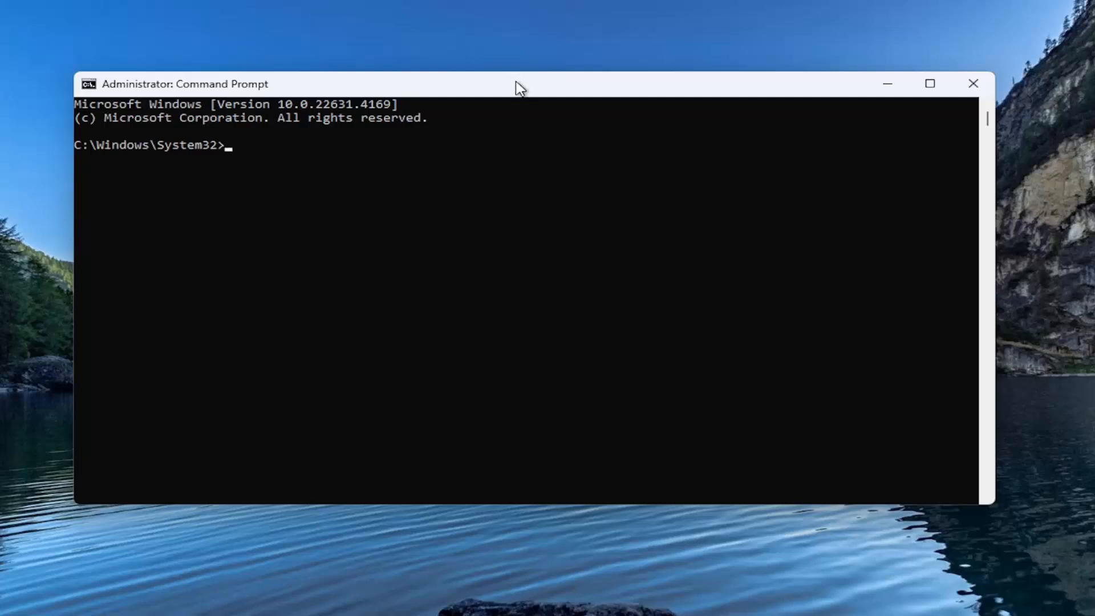
Step: Open the Administrator: Command Prompt title-bar menu showing its Edit commands
right_click(517, 83)
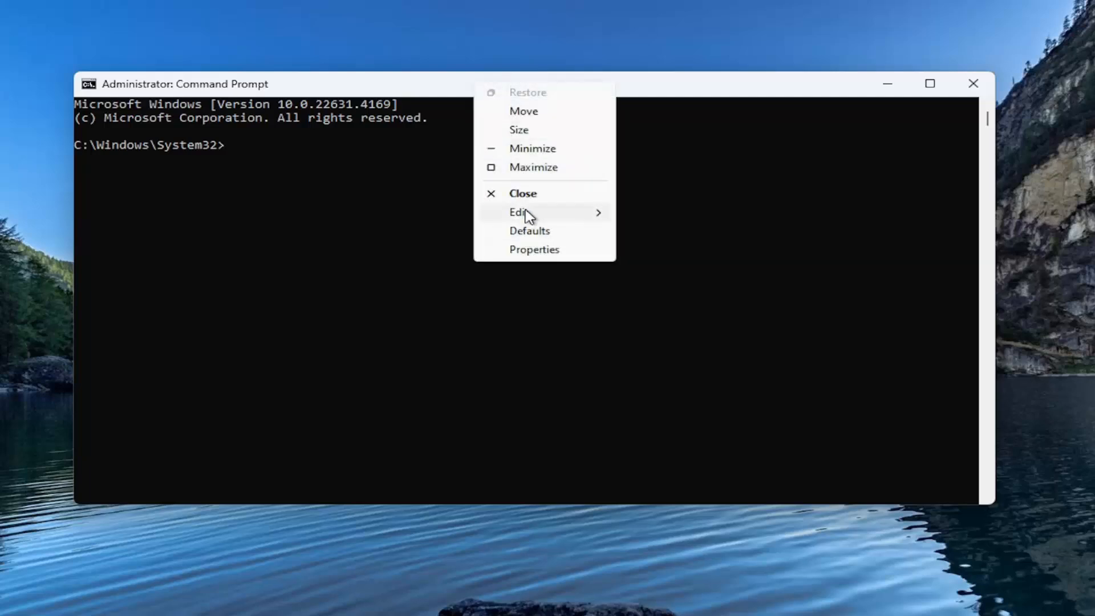